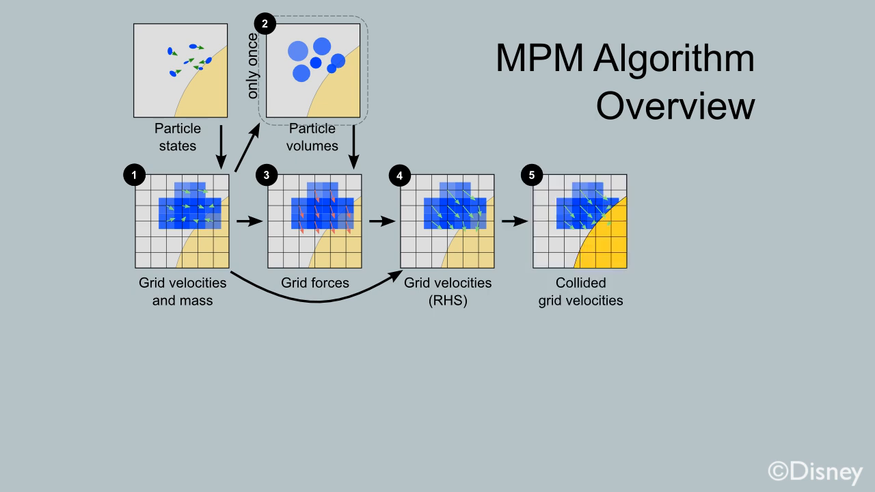
{"action": "key", "text": "right"}
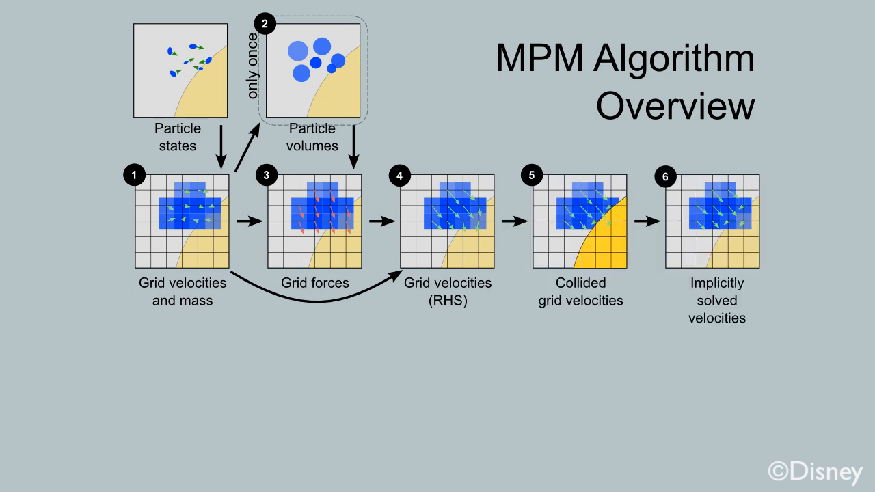